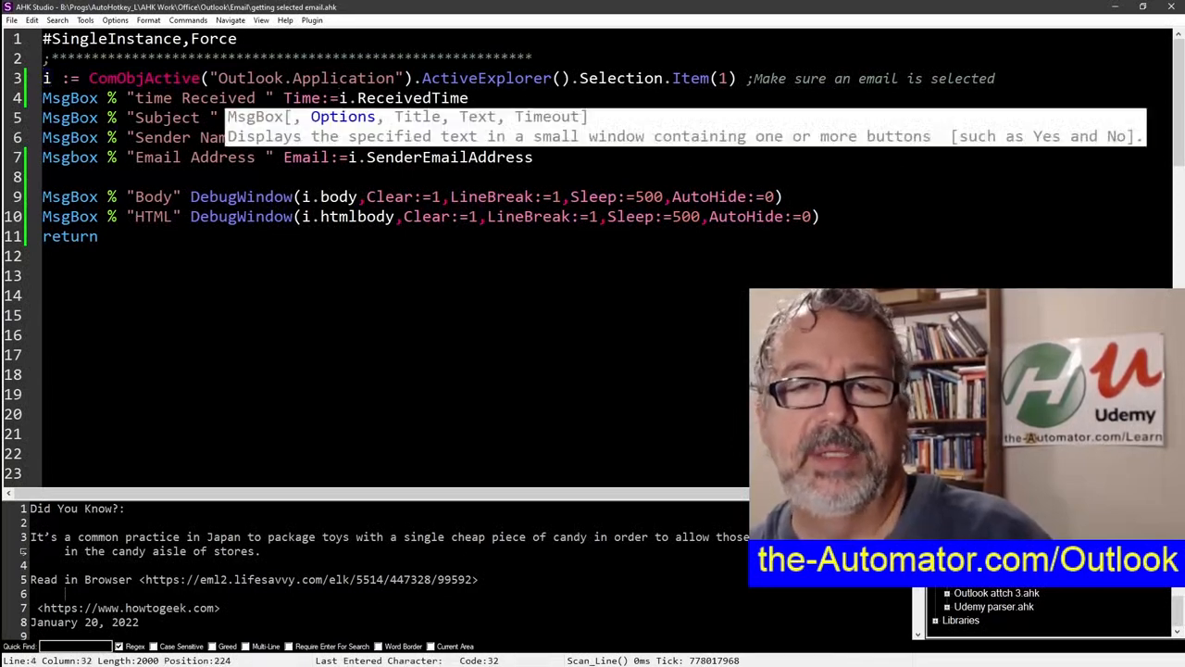
# Select the Outlook email script in AHK Studio and run it
pyautogui.doubleClick(413, 97)
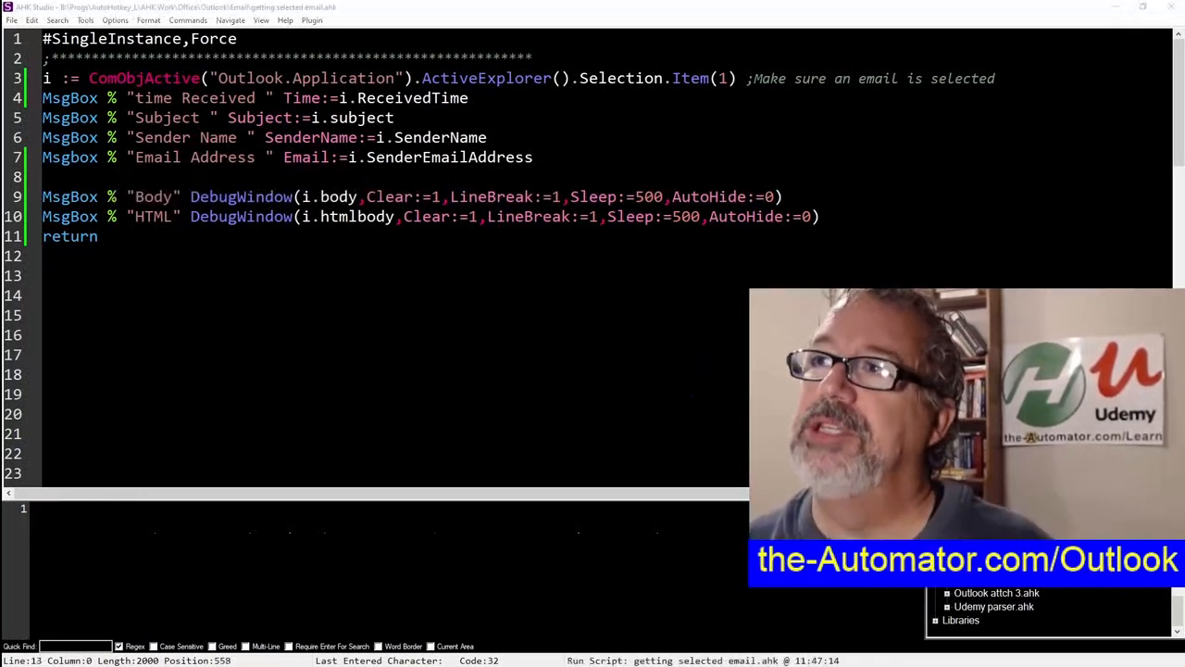
pyautogui.doubleClick(441, 137)
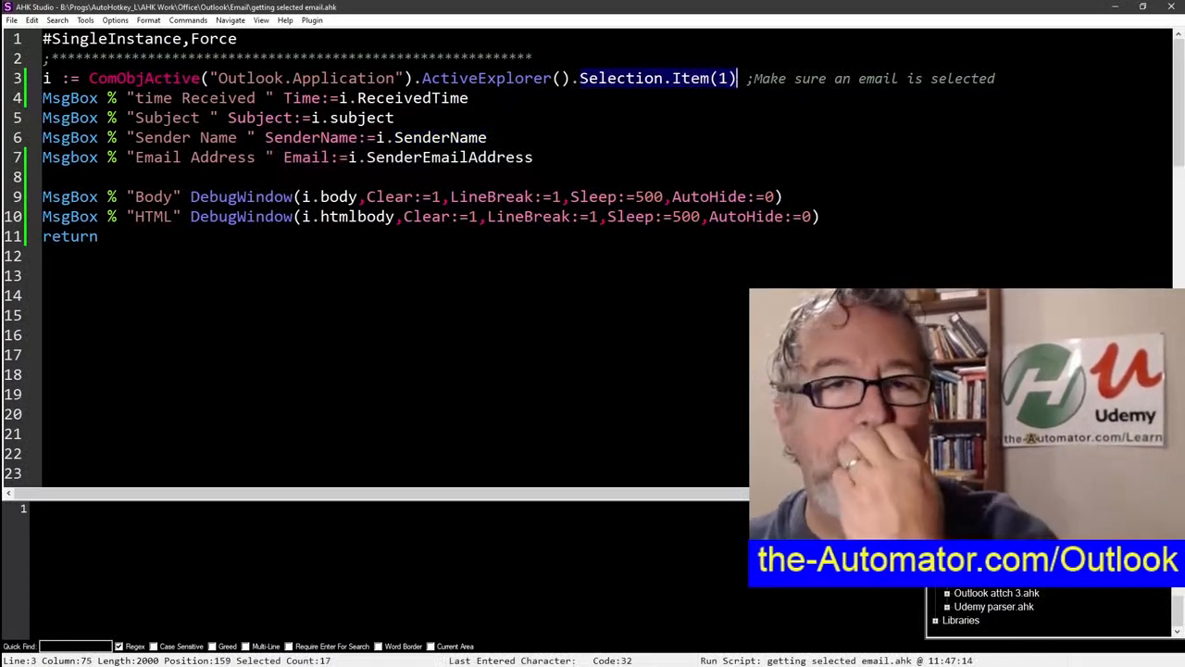
pyautogui.click(45, 78)
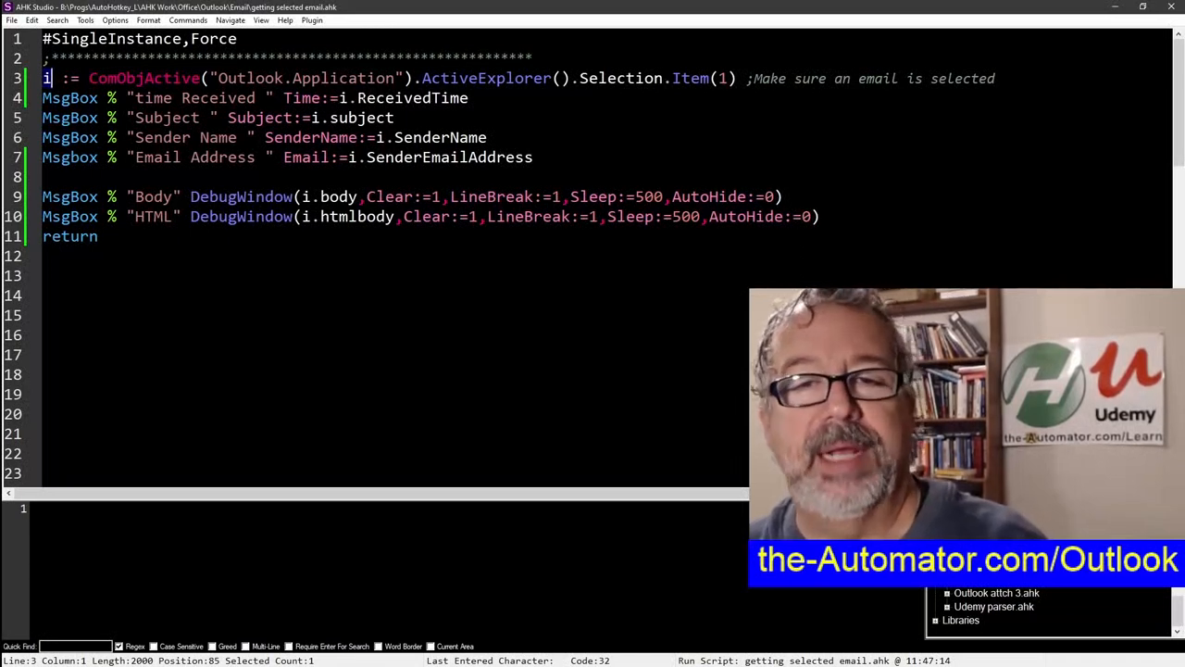
pyautogui.doubleClick(412, 98)
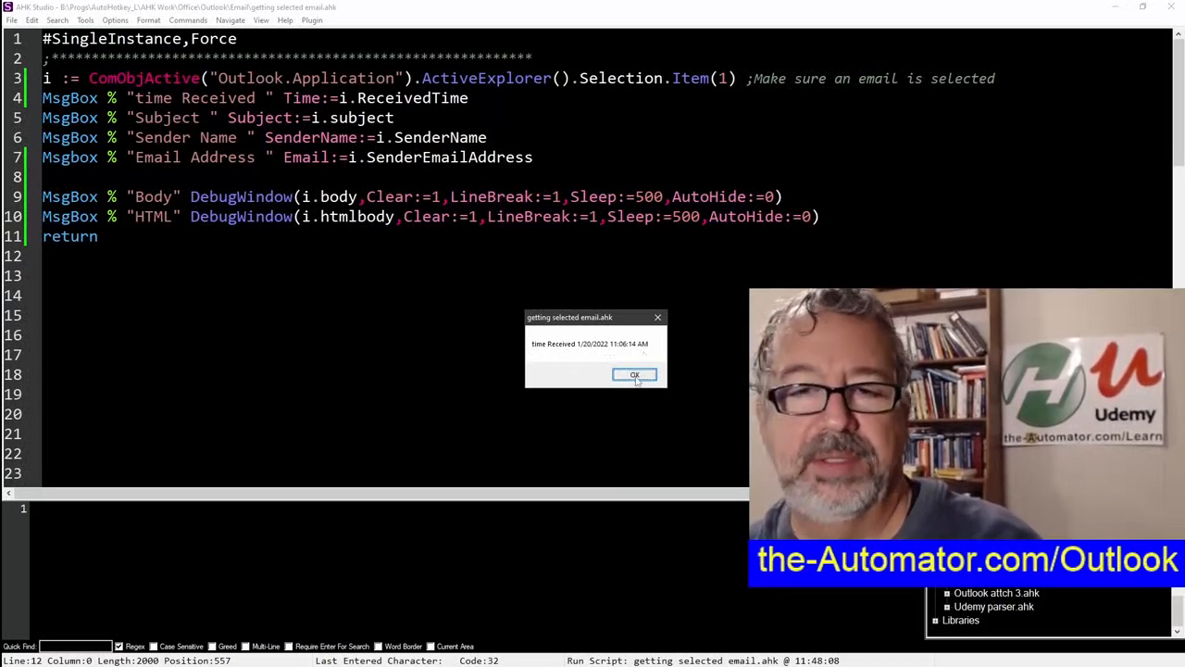
# Acknowledge the Time Received, Subject and Sender Name message boxes in turn
pyautogui.click(634, 374)
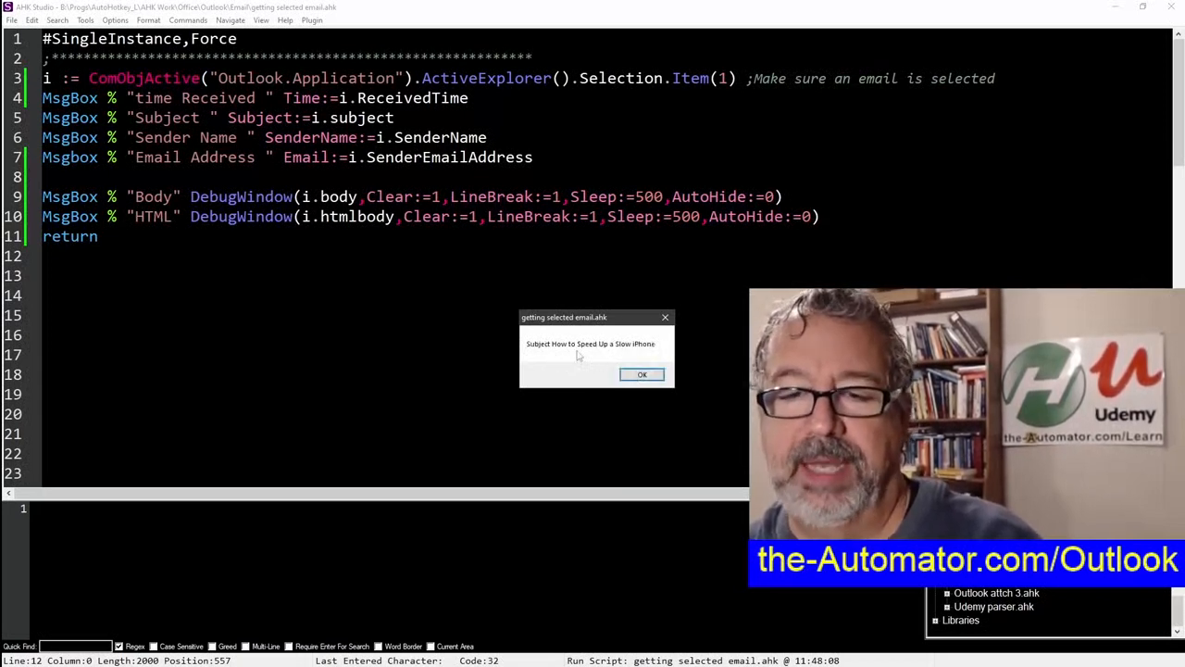
pyautogui.moveTo(652, 355)
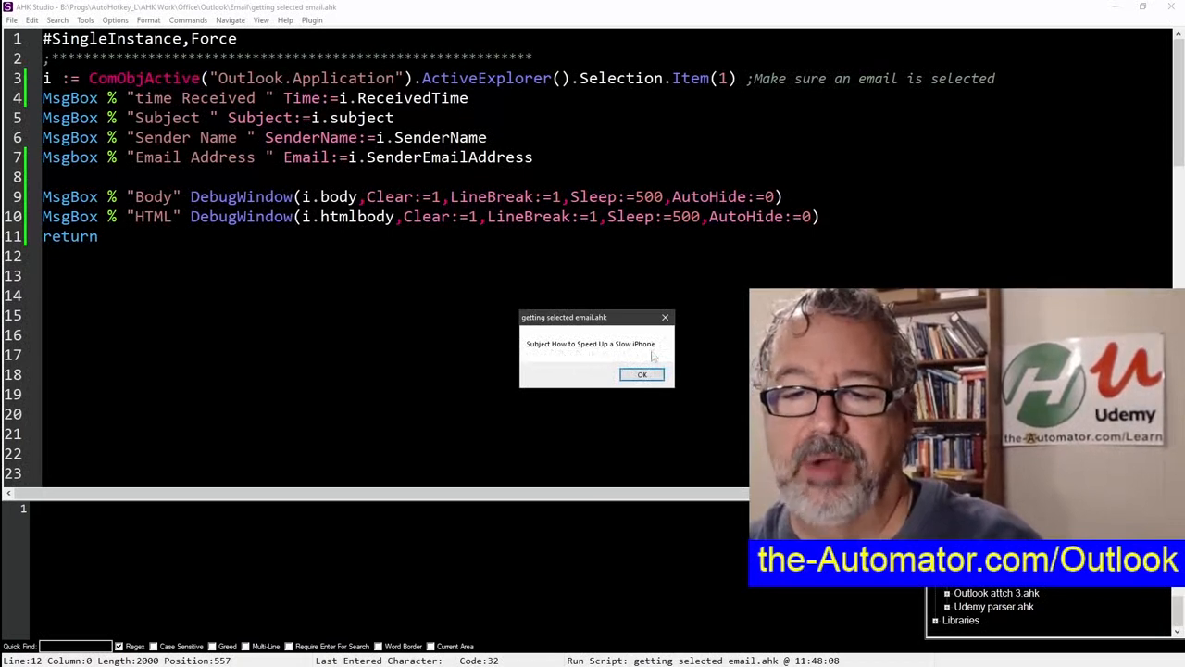
pyautogui.click(641, 375)
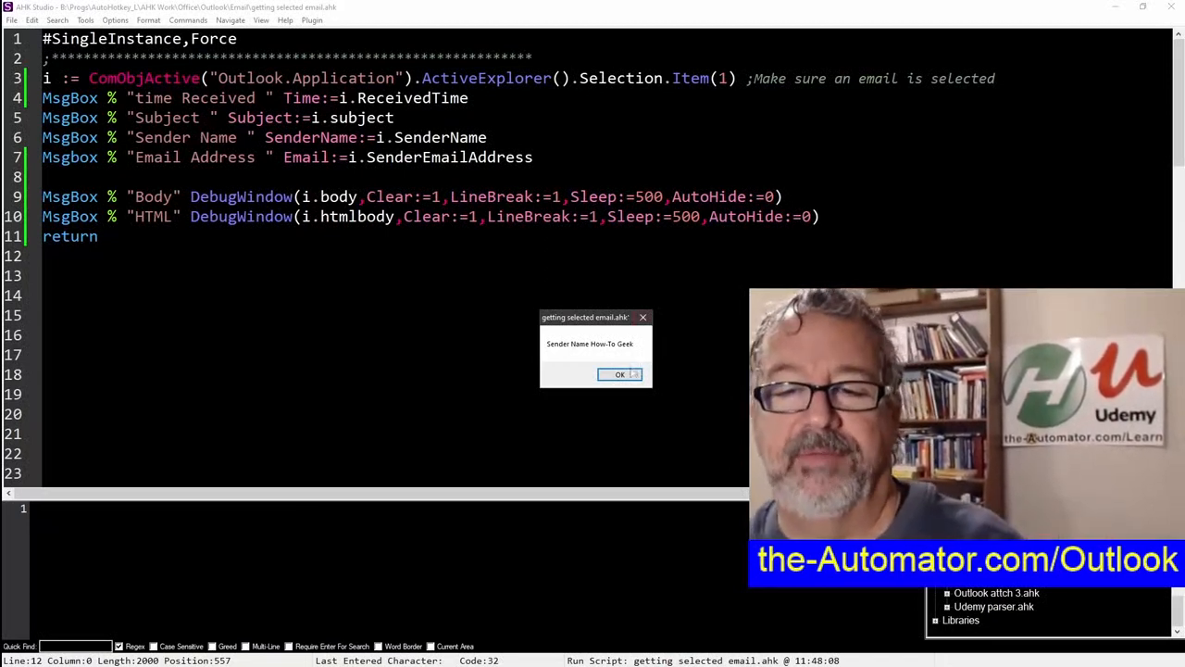
pyautogui.click(618, 375)
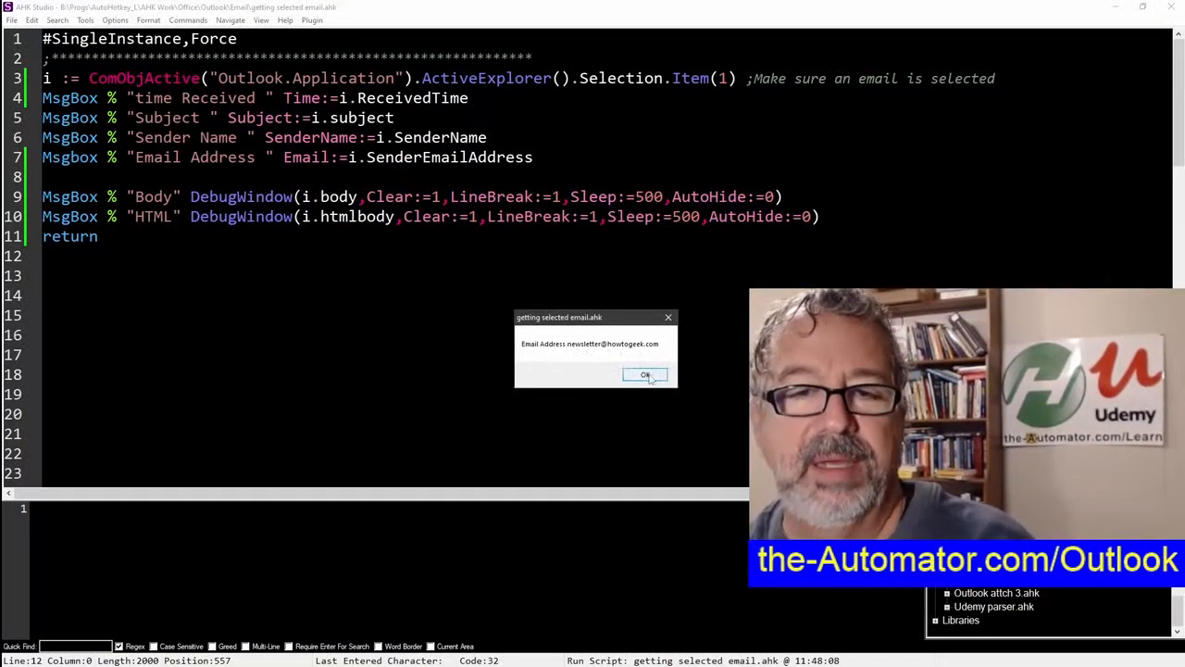
# Acknowledge the Email Address, Body and HTML message boxes so the body and HTML source fill the debug window
pyautogui.click(644, 374)
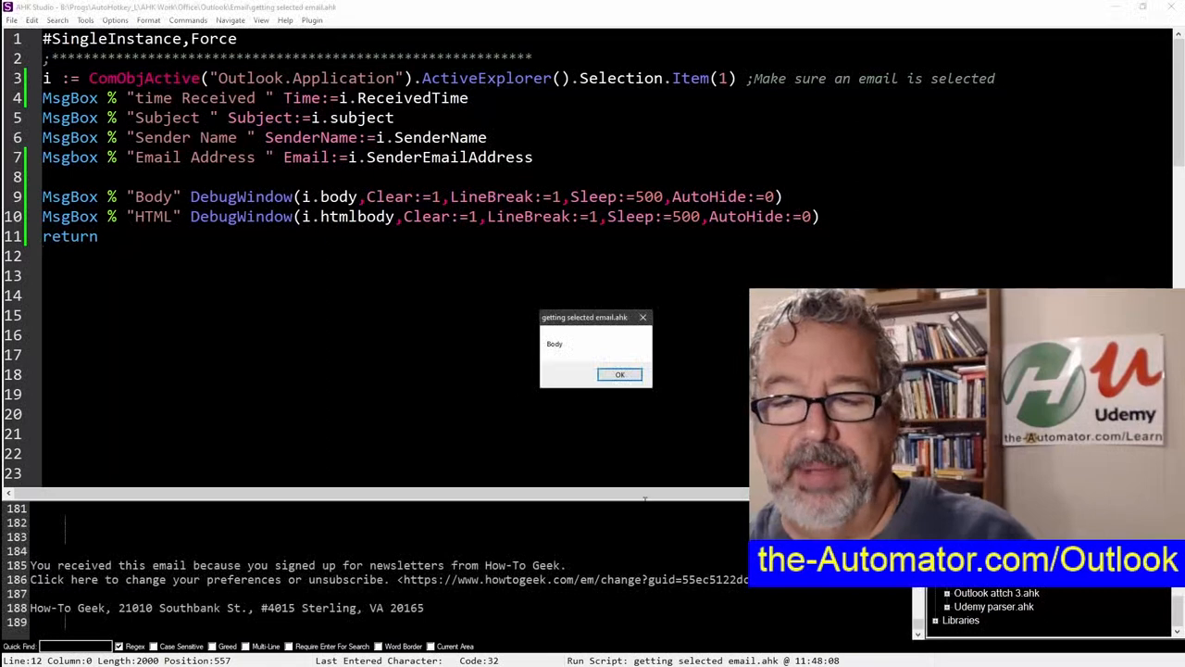
pyautogui.click(619, 375)
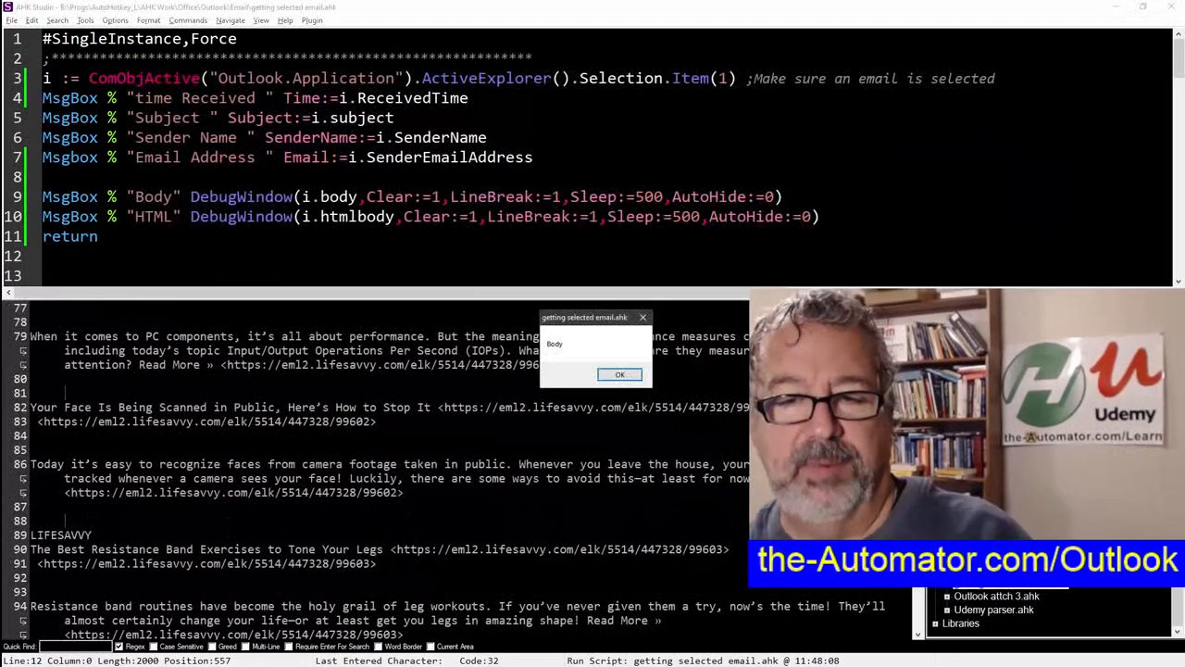
pyautogui.click(619, 374)
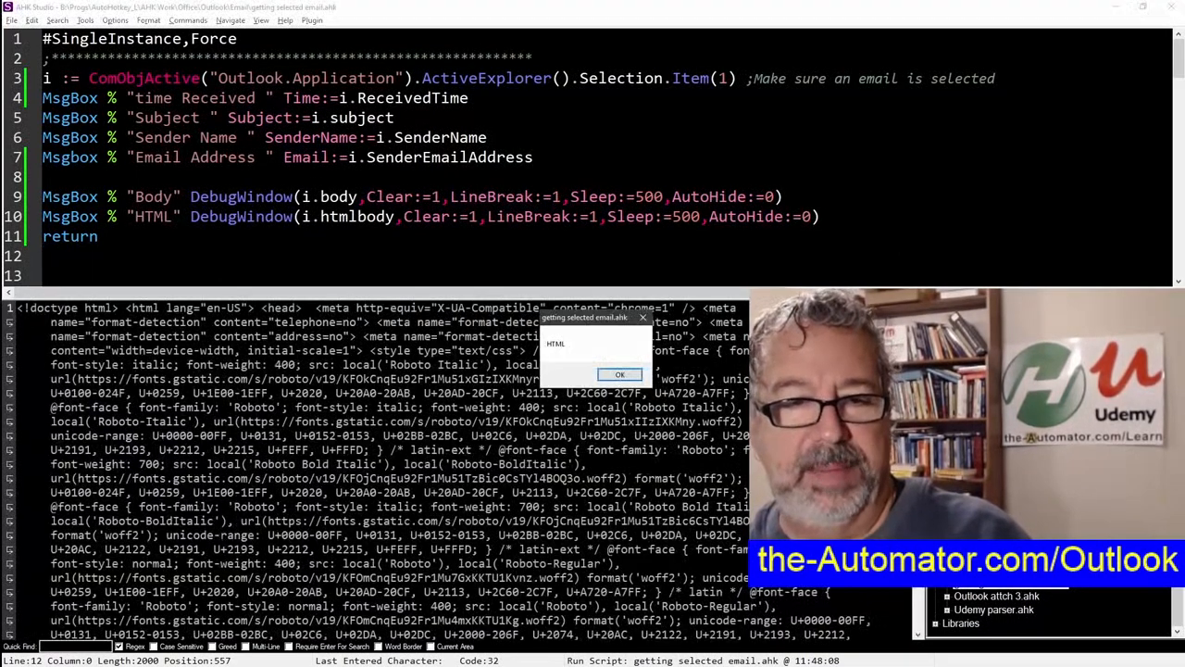
pyautogui.click(619, 375)
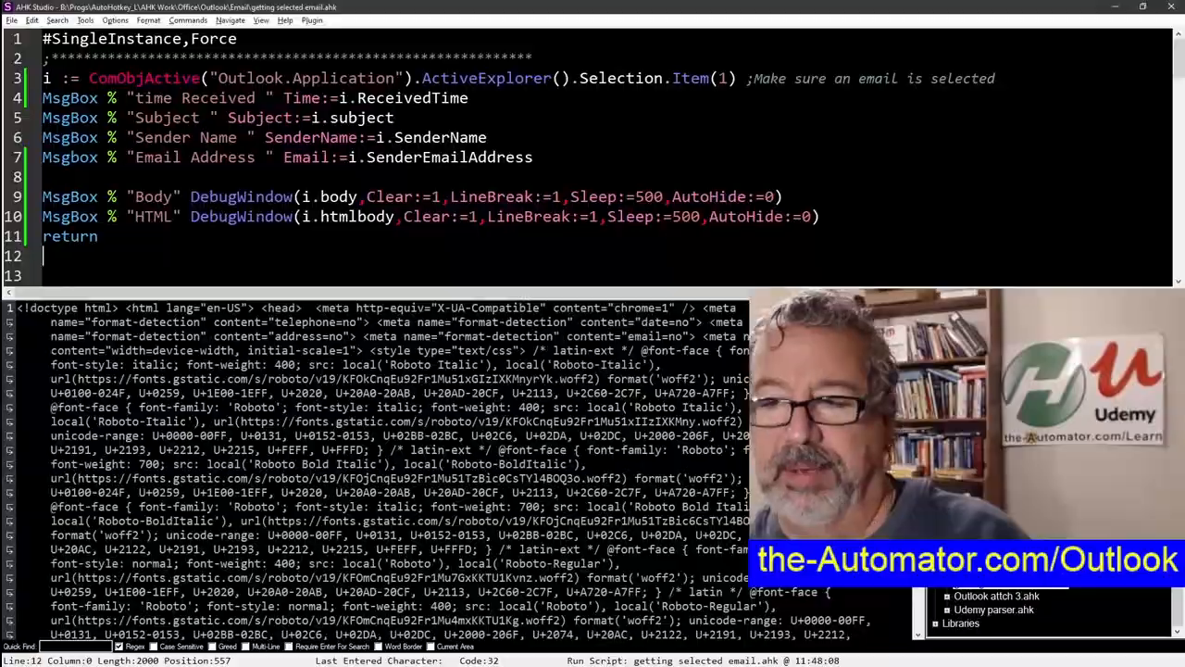